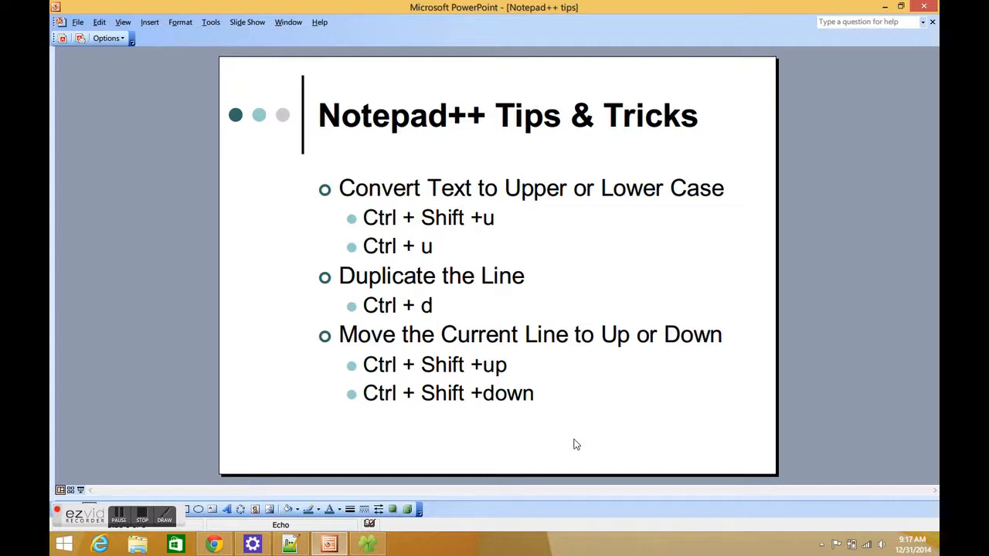
mouse_move(371, 194)
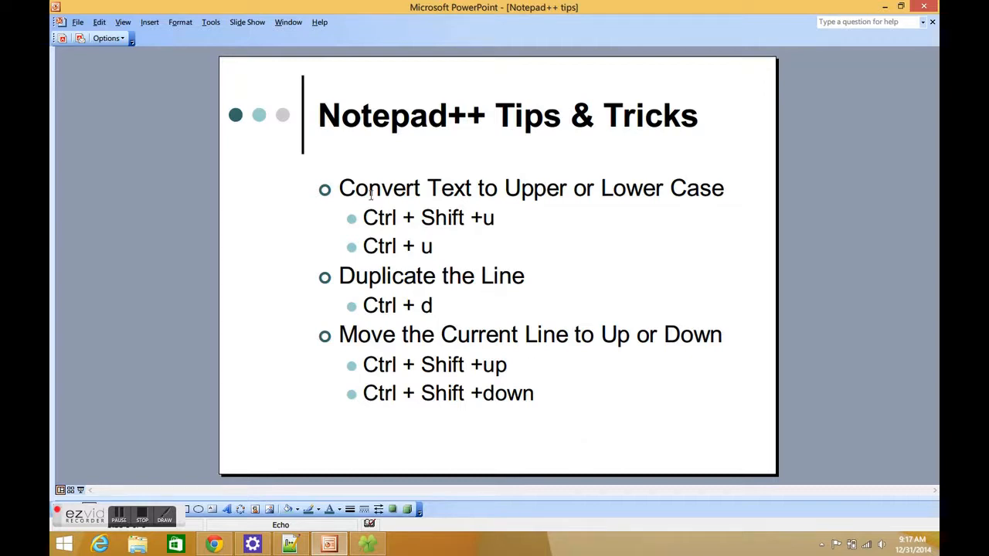
mouse_move(683, 191)
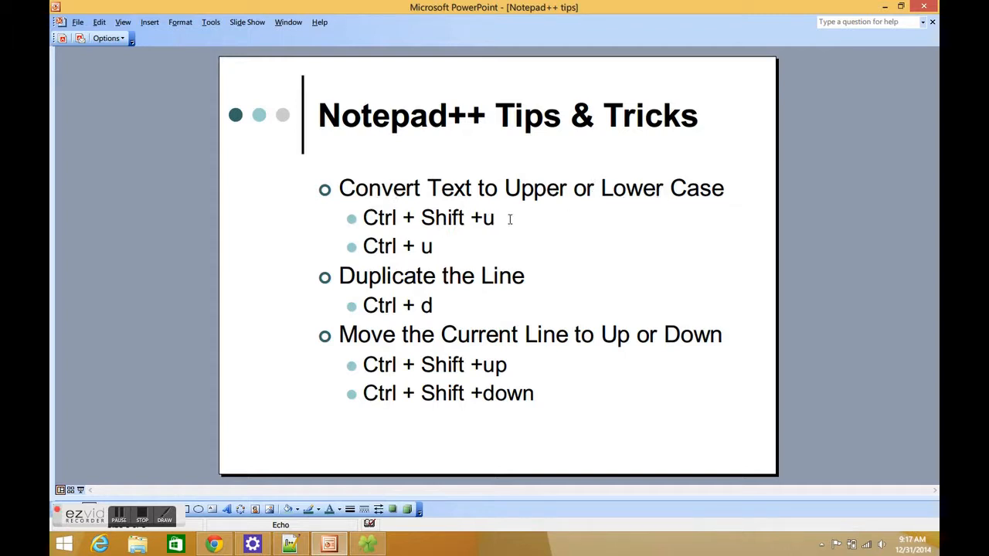
mouse_move(542, 260)
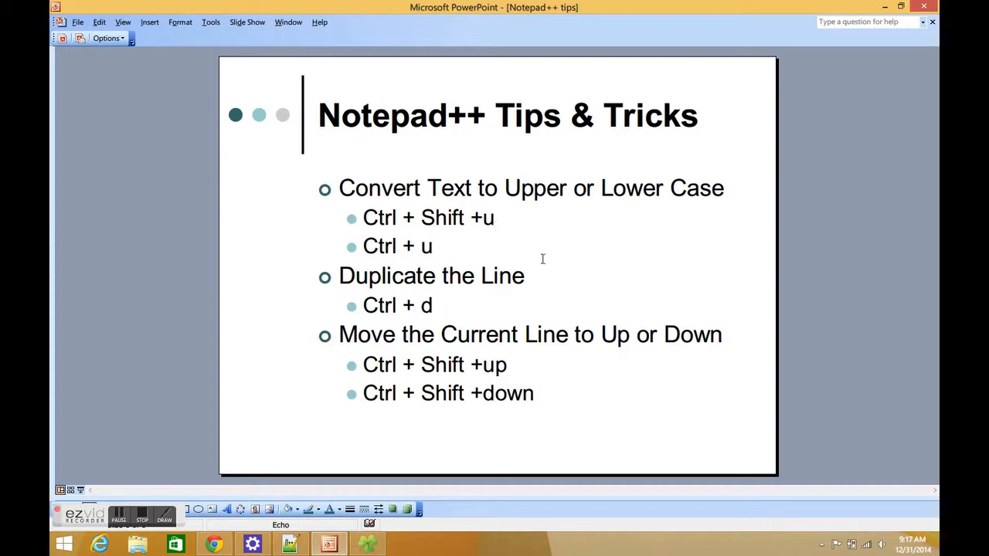
mouse_move(389, 269)
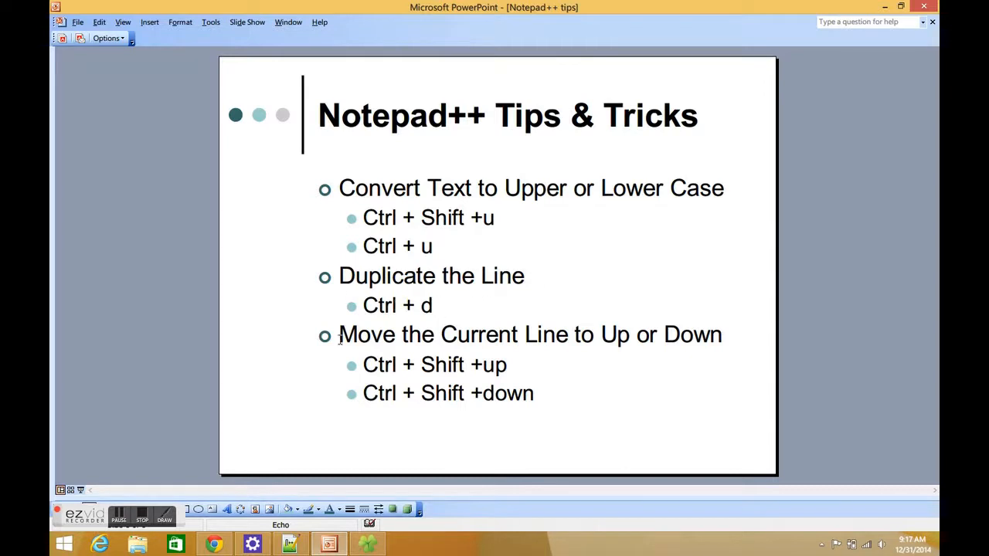
mouse_move(677, 383)
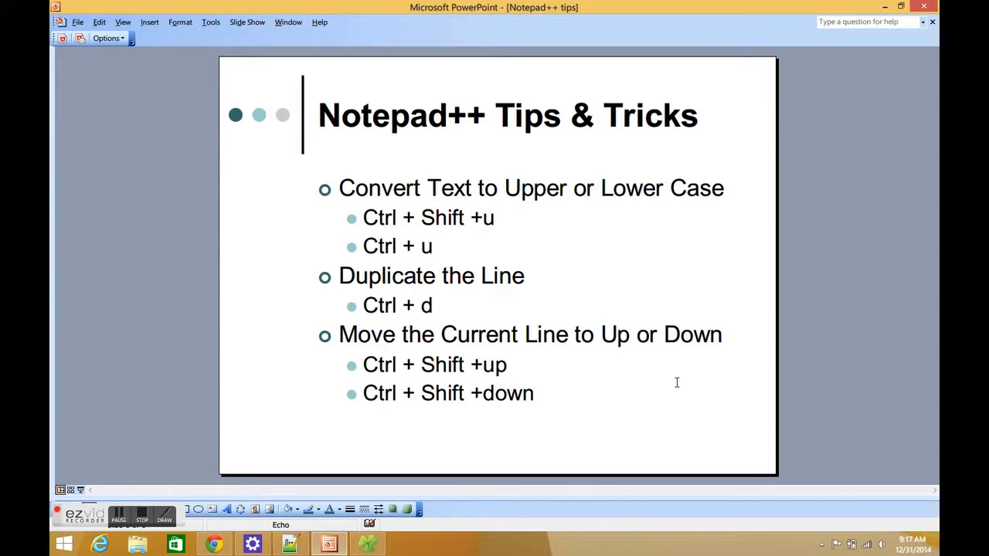
mouse_move(896, 51)
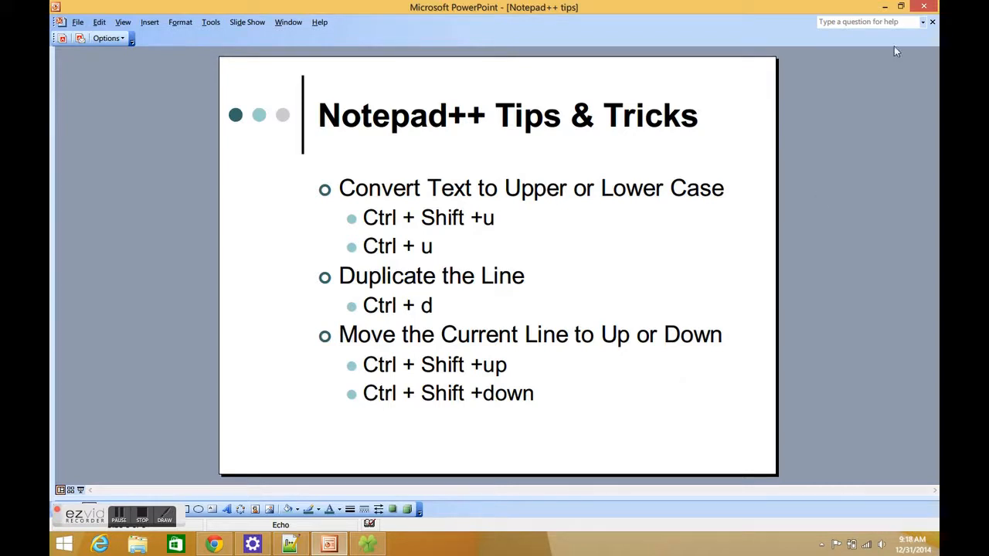
Convert the line 5 sample sentence to uppercase with Ctrl+Shift+U and back to lowercase with Ctrl+U, twice
left_click(287, 544)
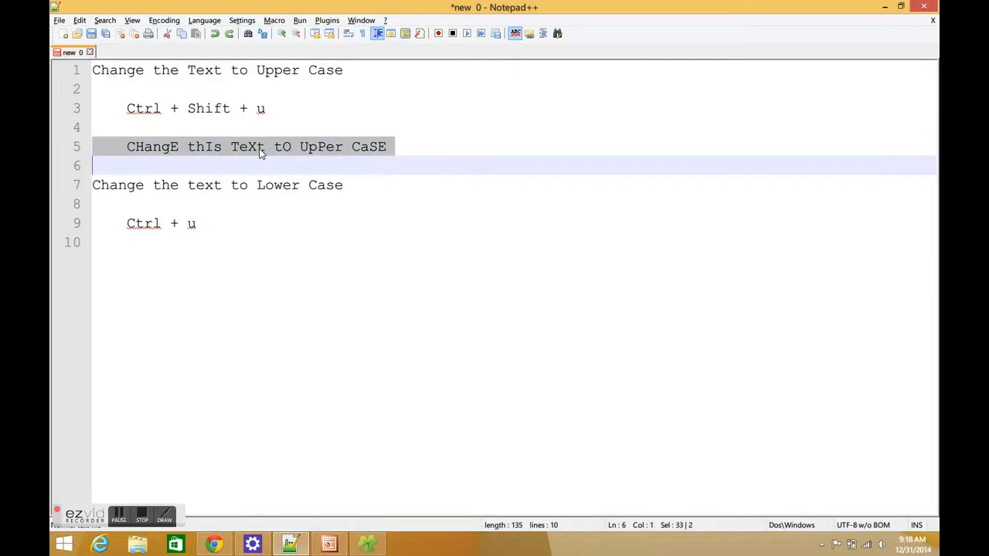
mouse_move(419, 201)
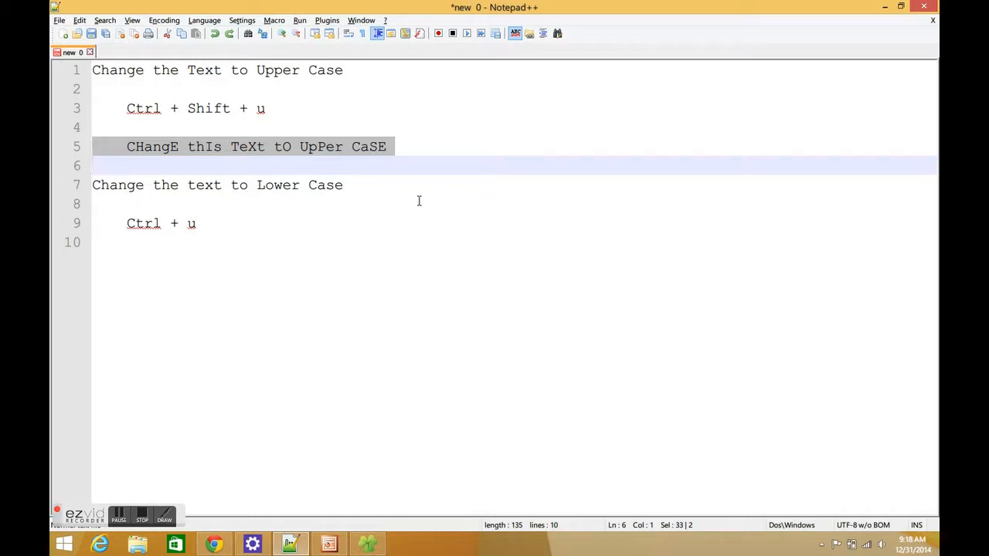
mouse_move(562, 191)
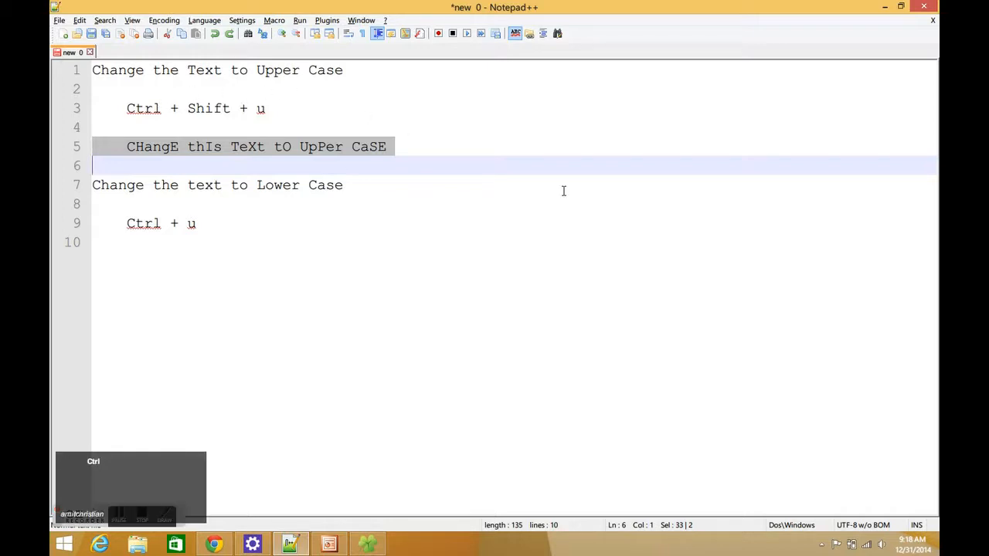
key("ctrl+shift+u")
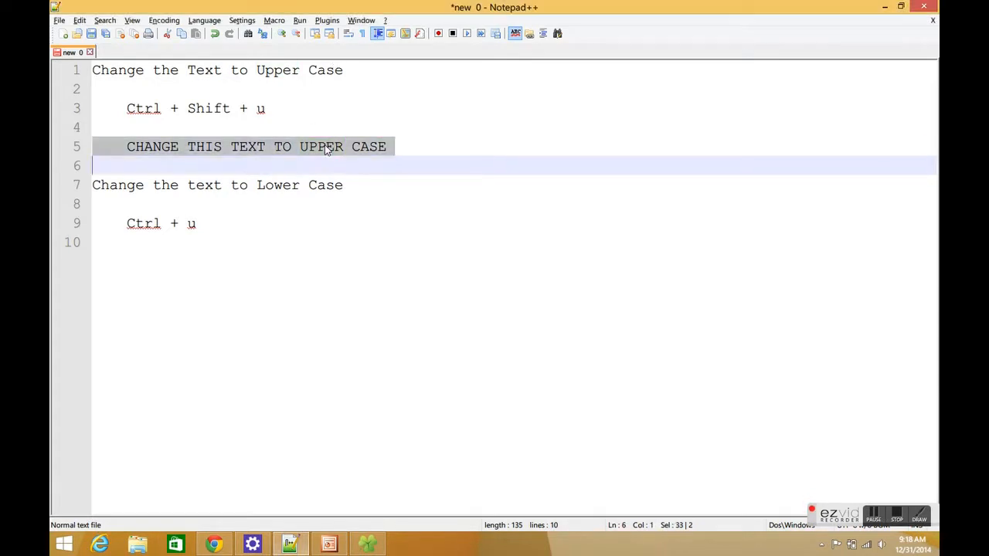
key("ctrl+u")
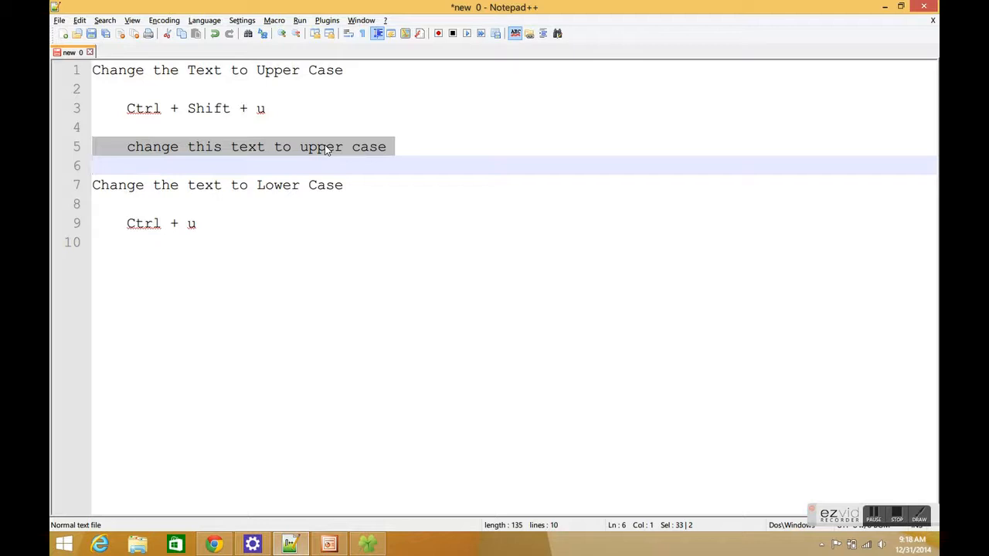
key("ctrl+shift+u")
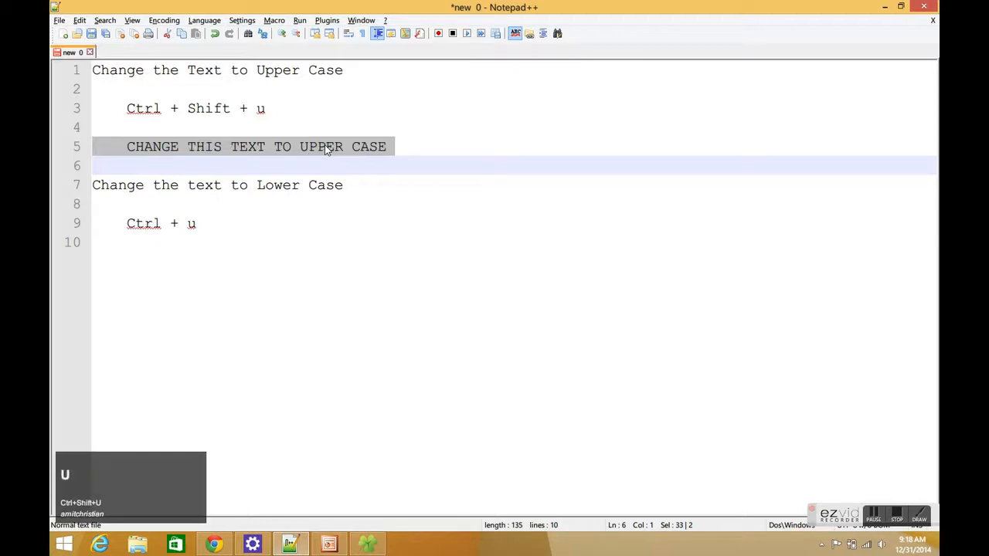
key("ctrl+u")
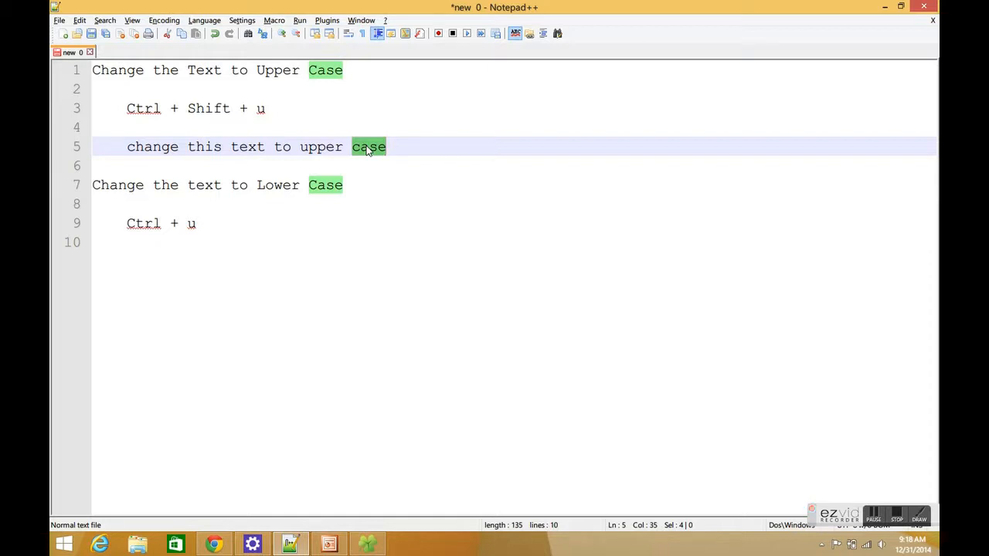
Duplicate the lowercase sample line with Ctrl+D into several copies, undoing stray duplicates with Ctrl+Z
key("Ctrl+d")
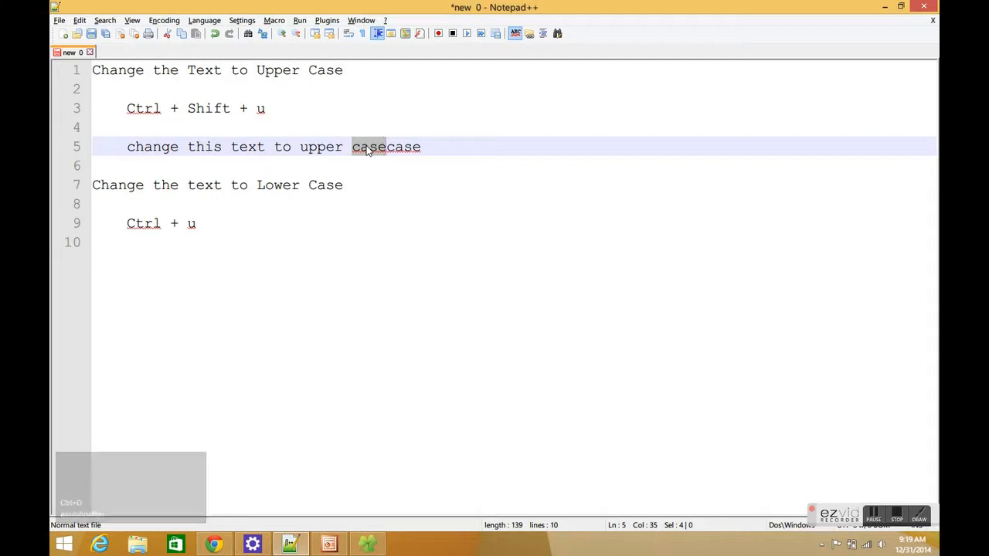
key("ctrl+z")
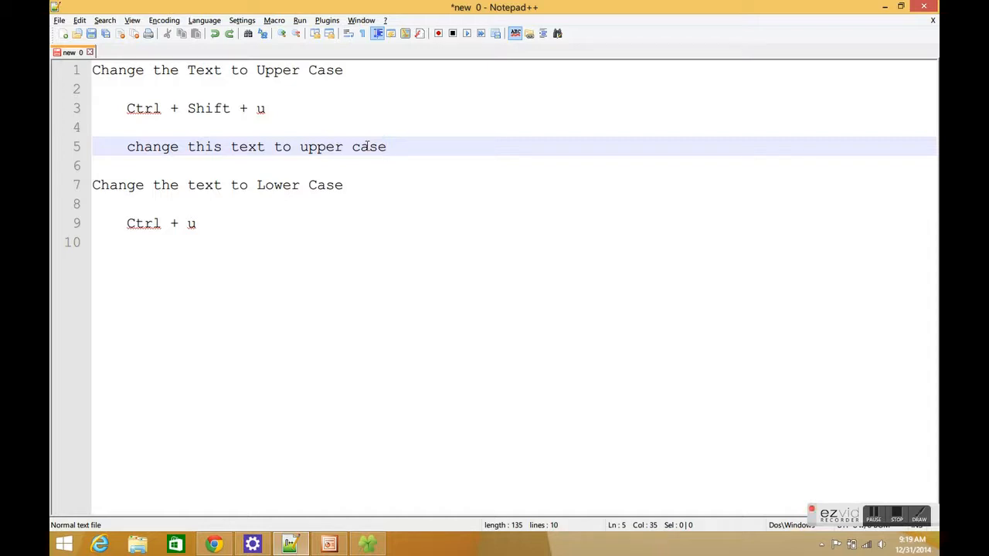
key("ctrl+d")
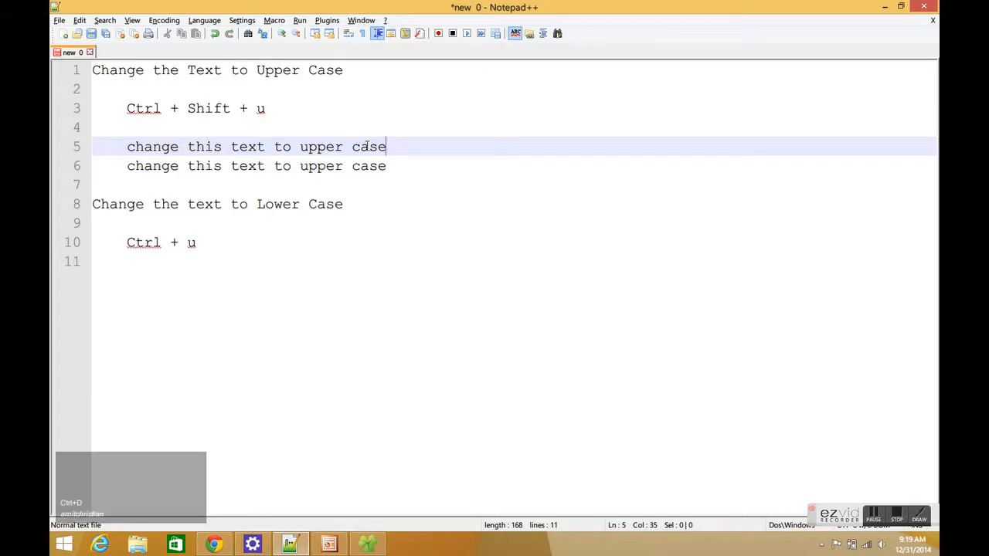
key("ctrl+z")
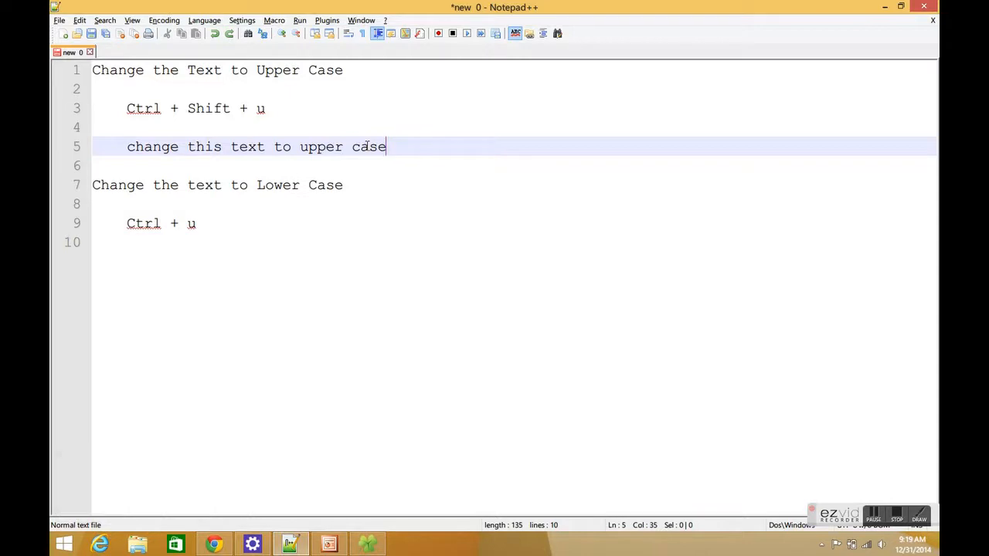
key("ctrl+d")
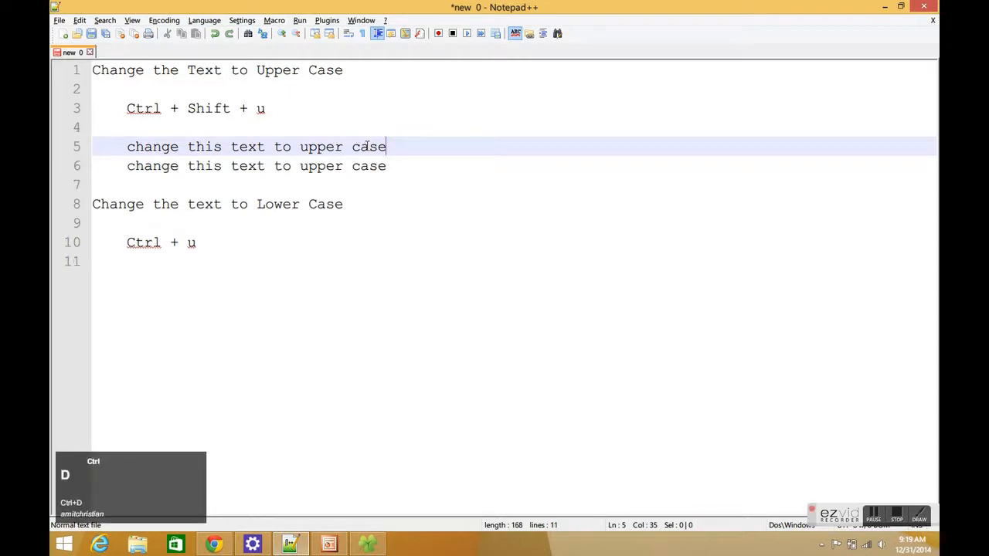
key("ctrl+d")
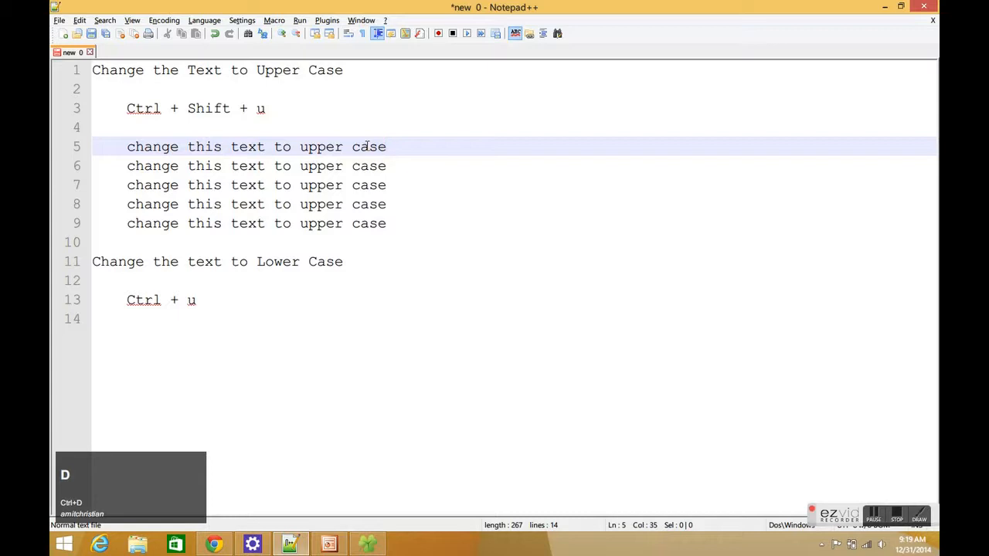
key("ctrl+z")
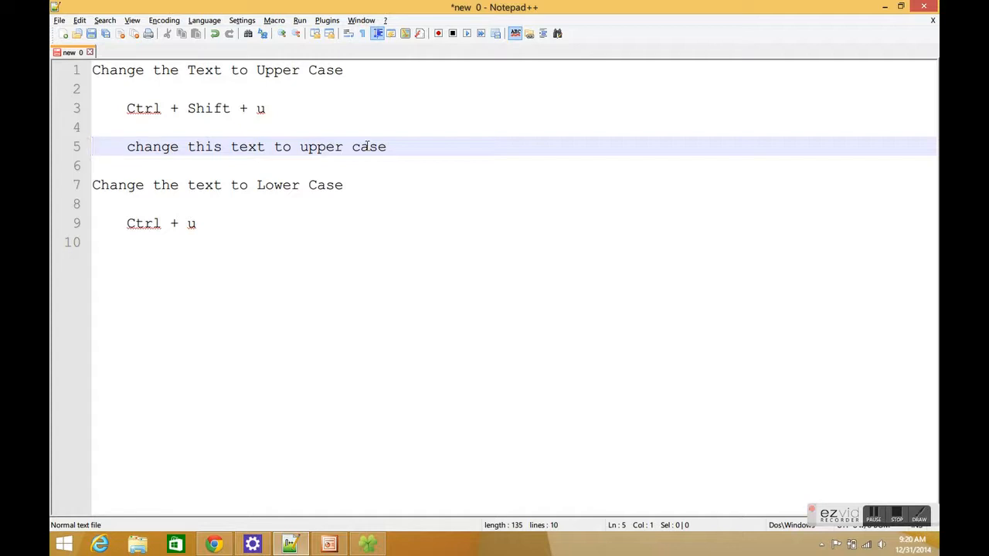
Duplicate the sample sentence, move the copy below the Ctrl + u line, select lines 3–5, and return to the PowerPoint slides
key("ctrl+d")
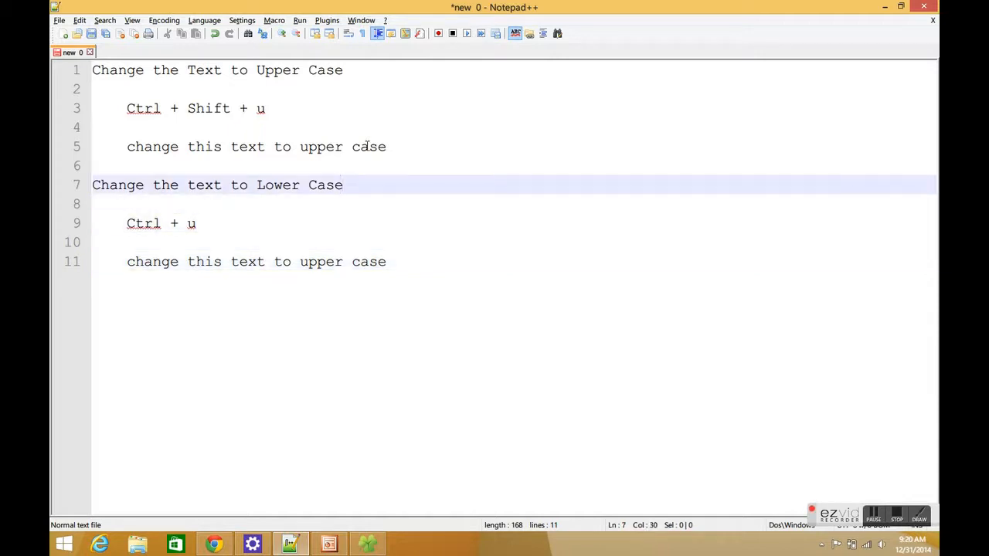
key("shift+down")
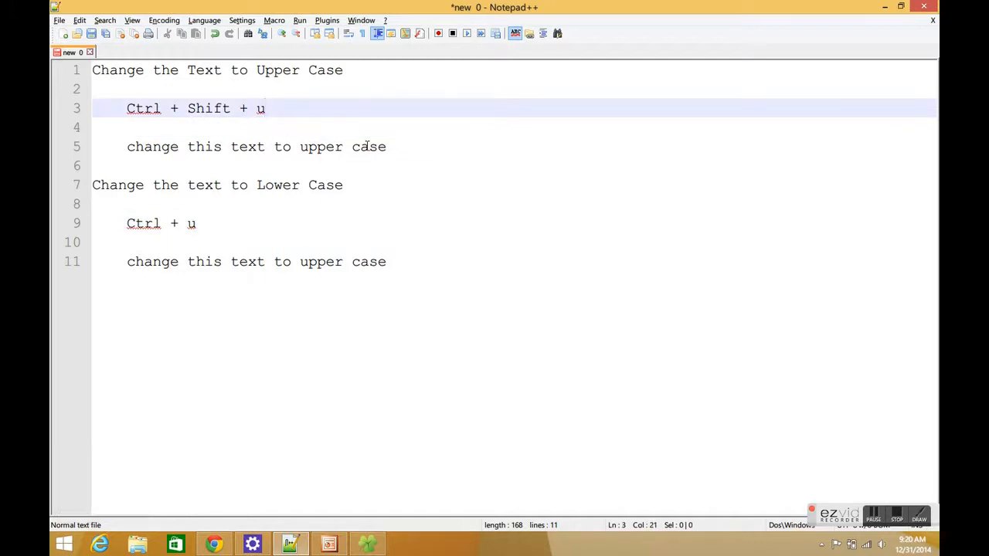
key("shift")
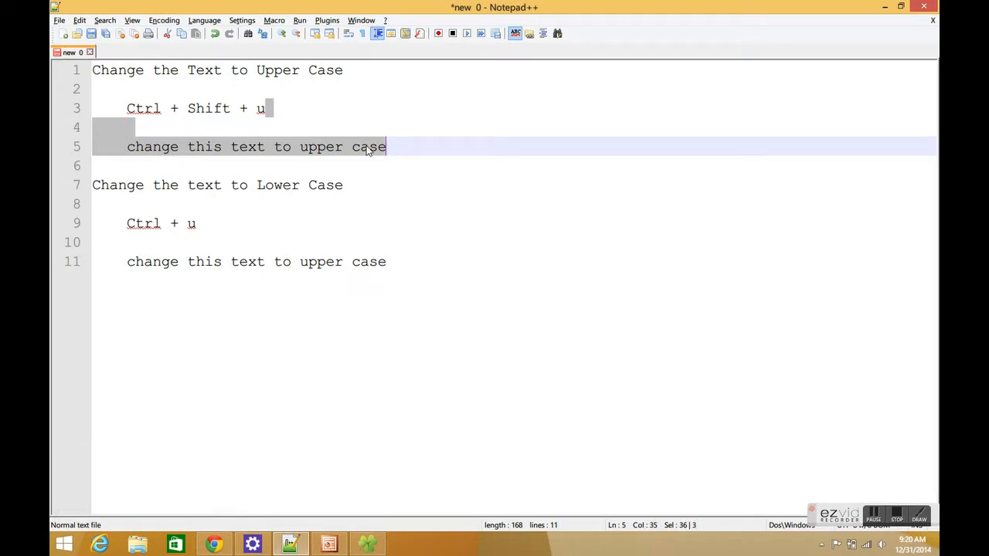
key("ctrl+shift+u")
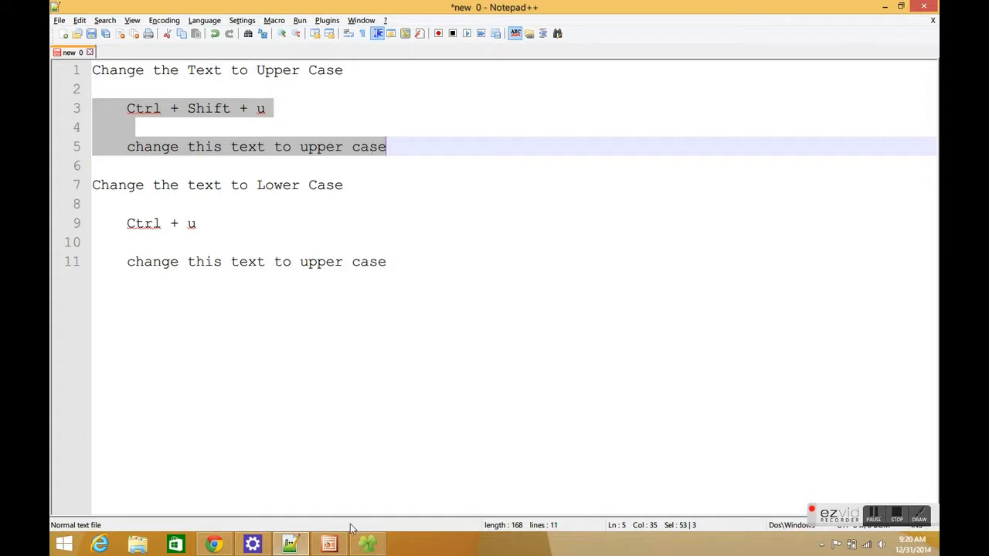
left_click(328, 544)
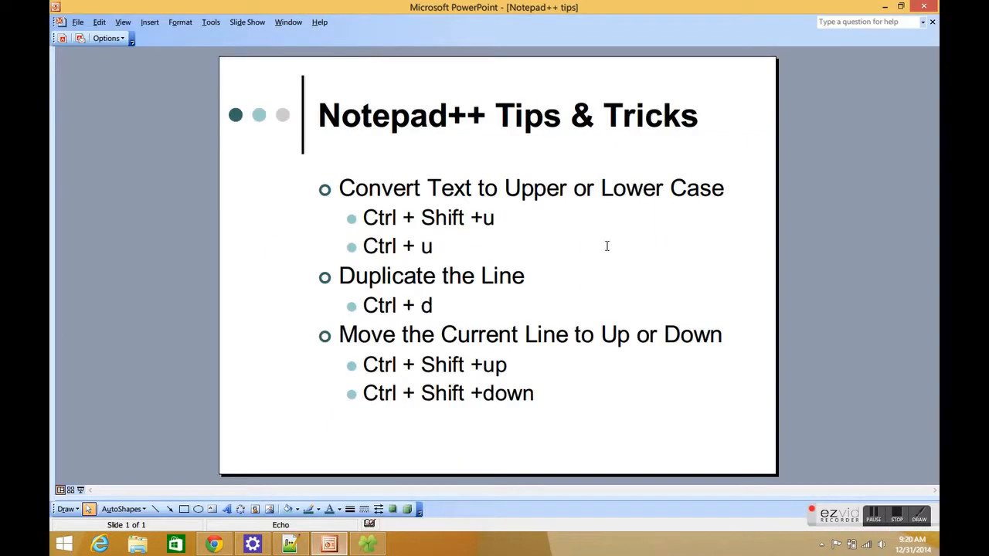
mouse_move(701, 303)
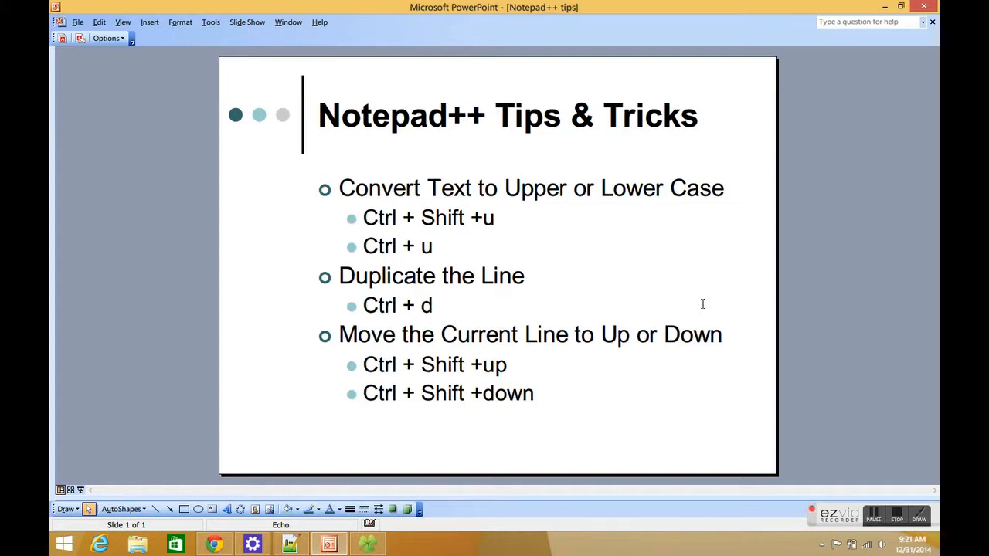
mouse_move(570, 261)
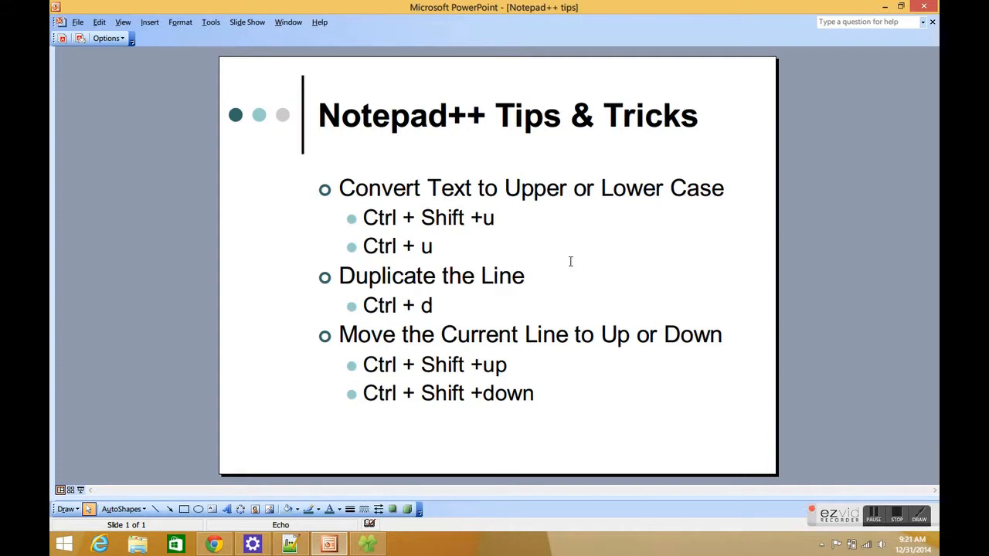